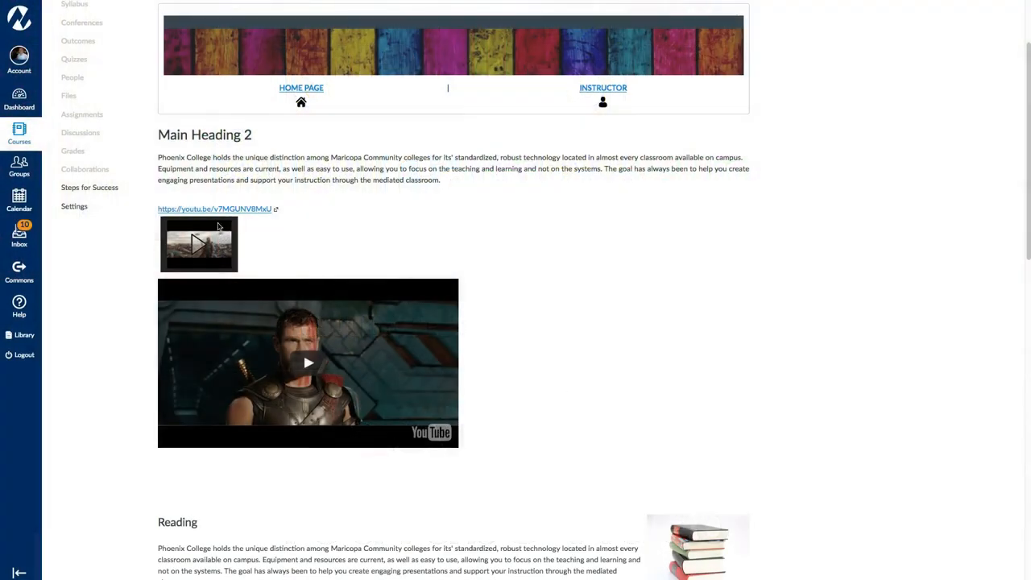
{"action": "mouse_move", "coordinate": [337, 335]}
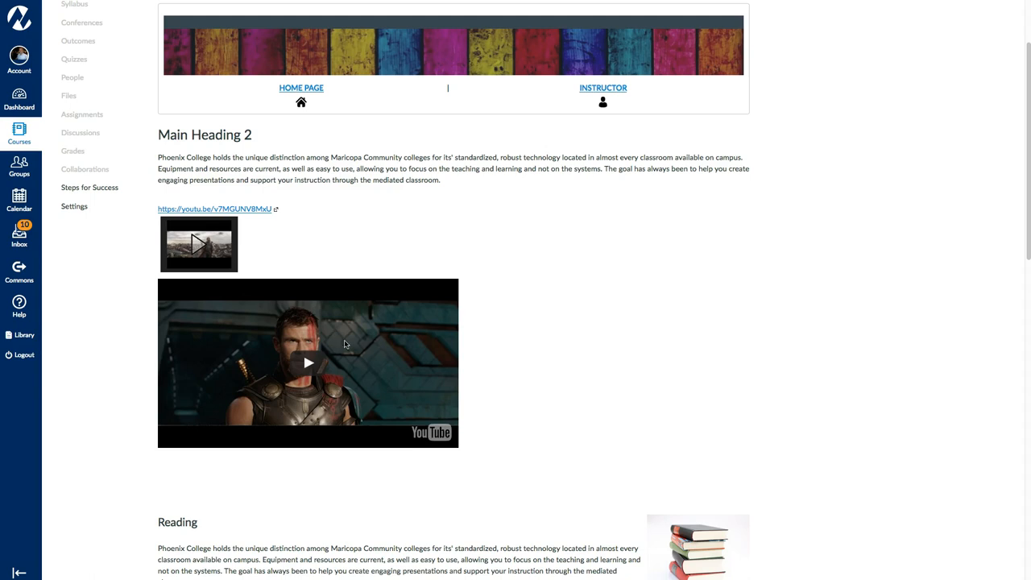
{"action": "mouse_move", "coordinate": [291, 333]}
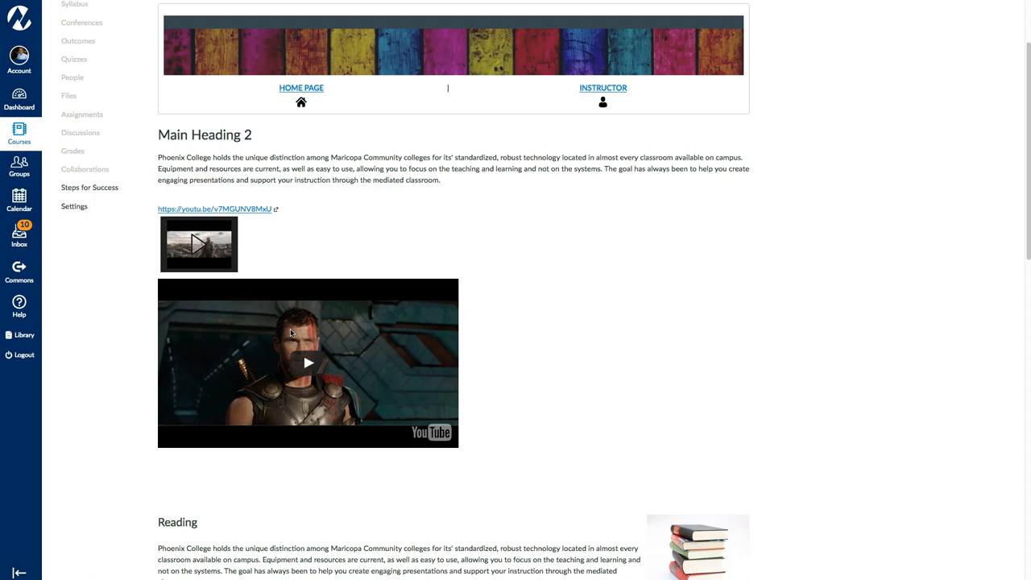
{"action": "mouse_move", "coordinate": [279, 245]}
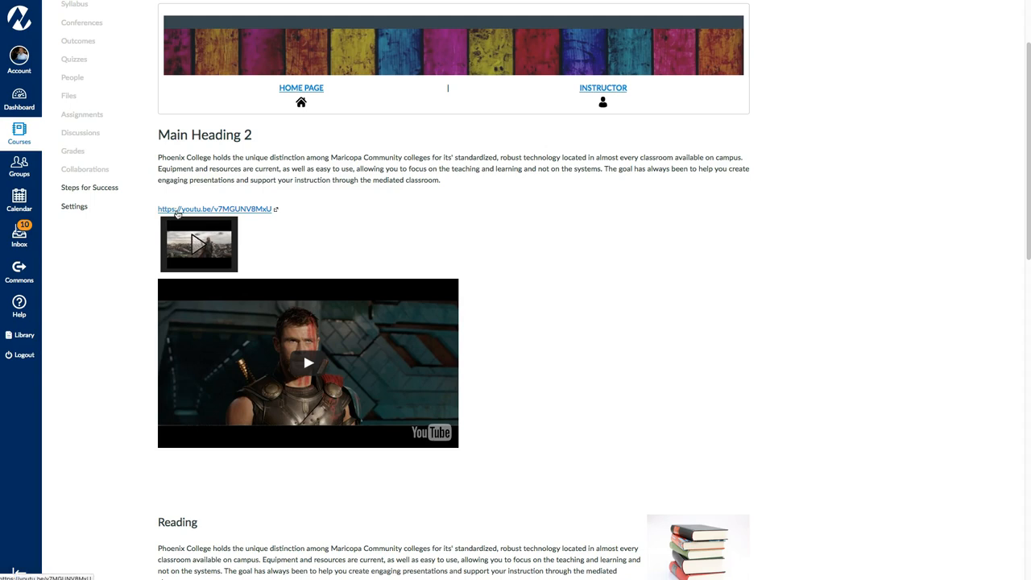
{"action": "mouse_move", "coordinate": [215, 250]}
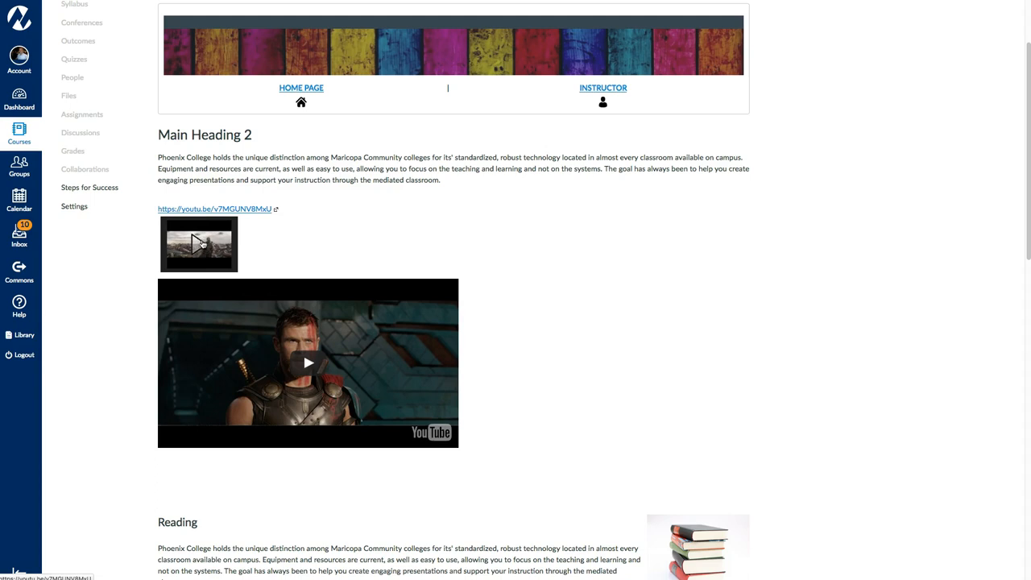
- Expand the linked Thor trailer thumbnail into an inline player, pause it, then play the lower trailer
{"action": "left_click", "coordinate": [198, 244]}
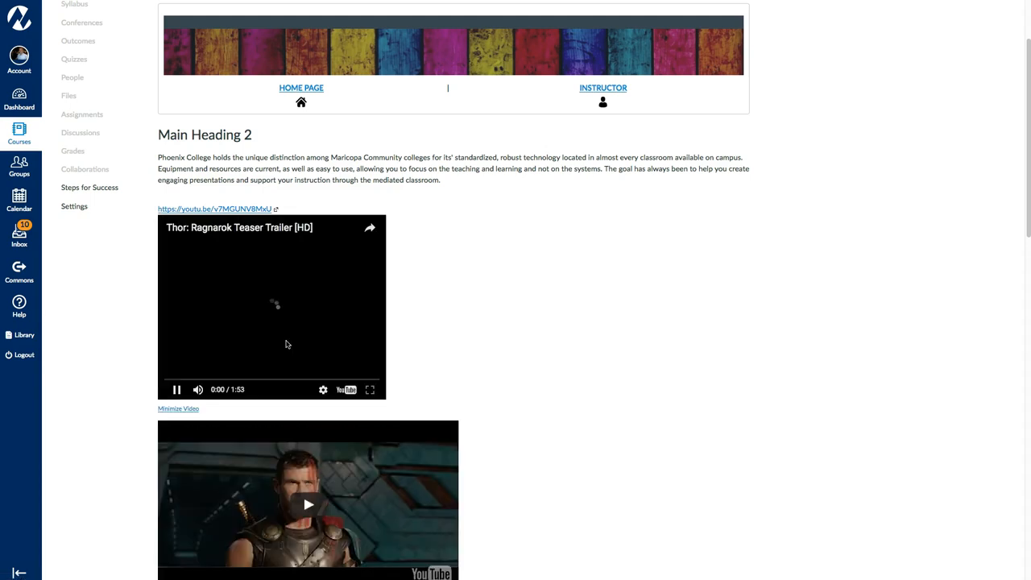
{"action": "left_click", "coordinate": [176, 389]}
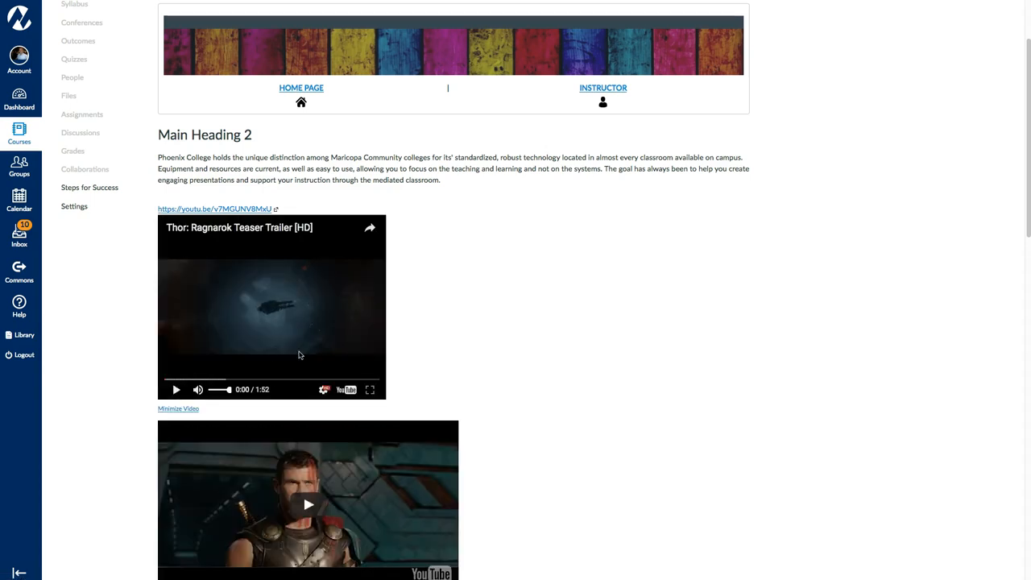
{"action": "scroll", "scroll_direction": "down", "scroll_amount": 3}
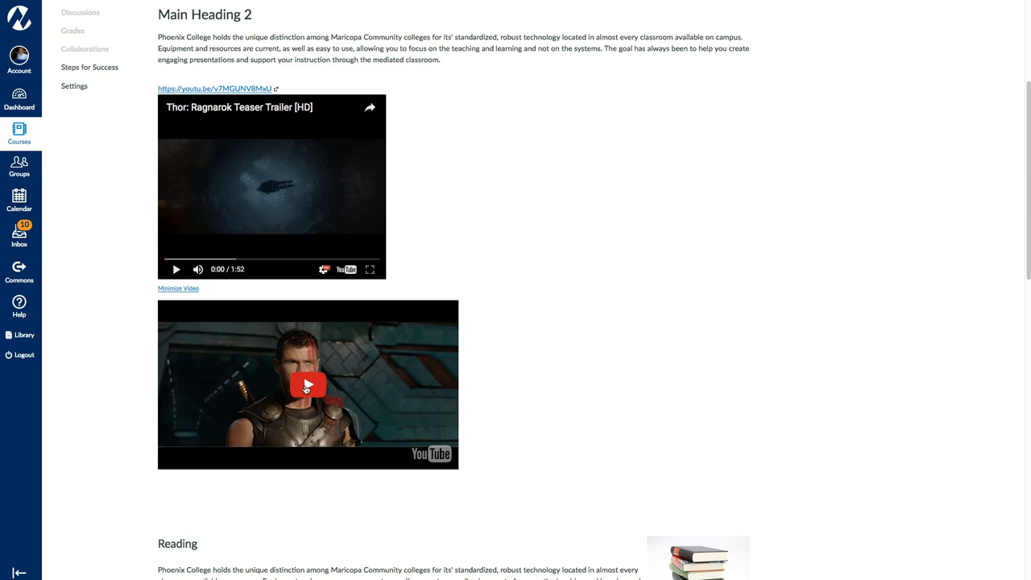
{"action": "left_click", "coordinate": [307, 385]}
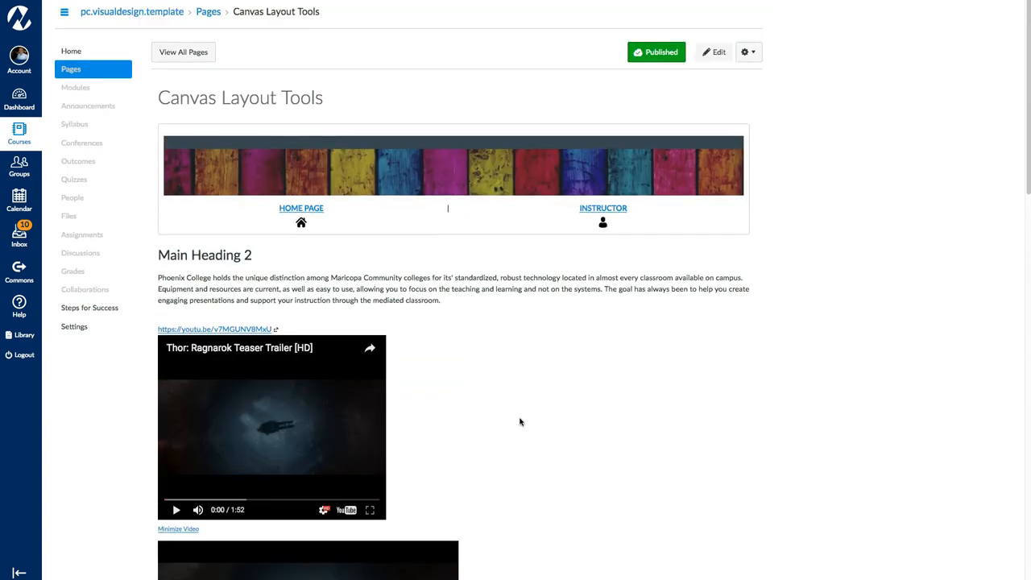
{"action": "left_click", "coordinate": [713, 51]}
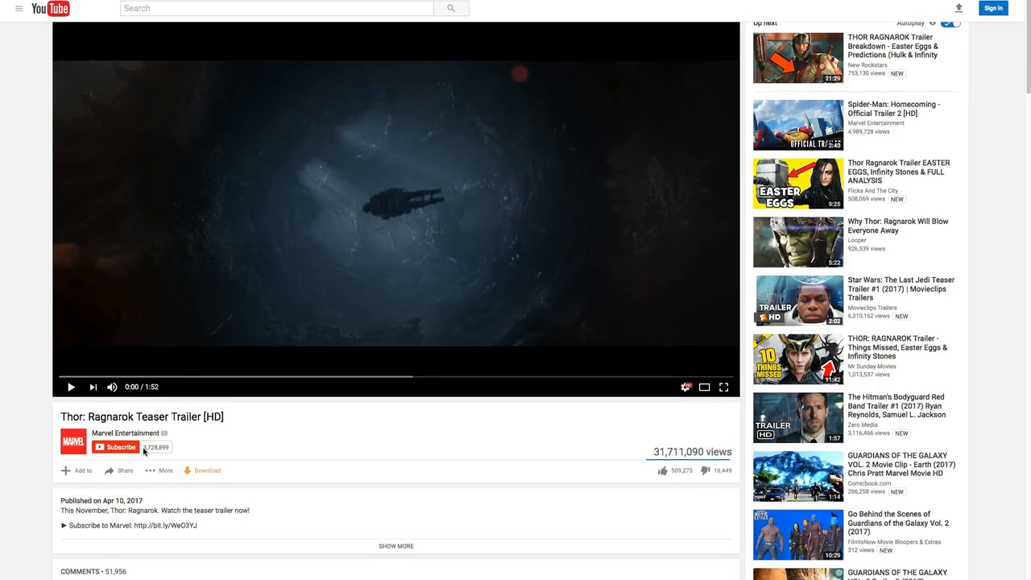
{"action": "left_click", "coordinate": [120, 470]}
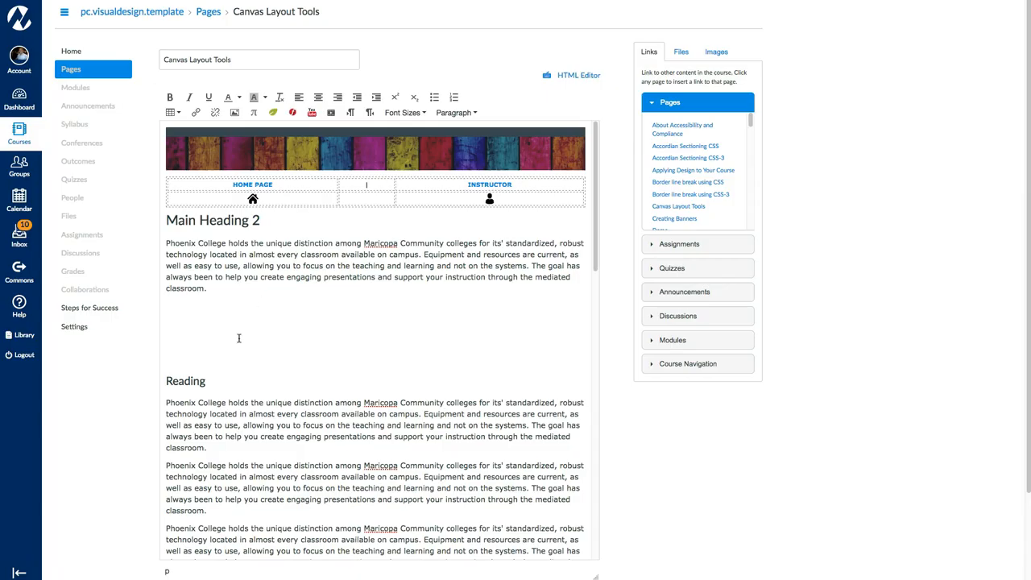
{"action": "type", "text": "https://youtu.be/v7MGUNV8MxU"}
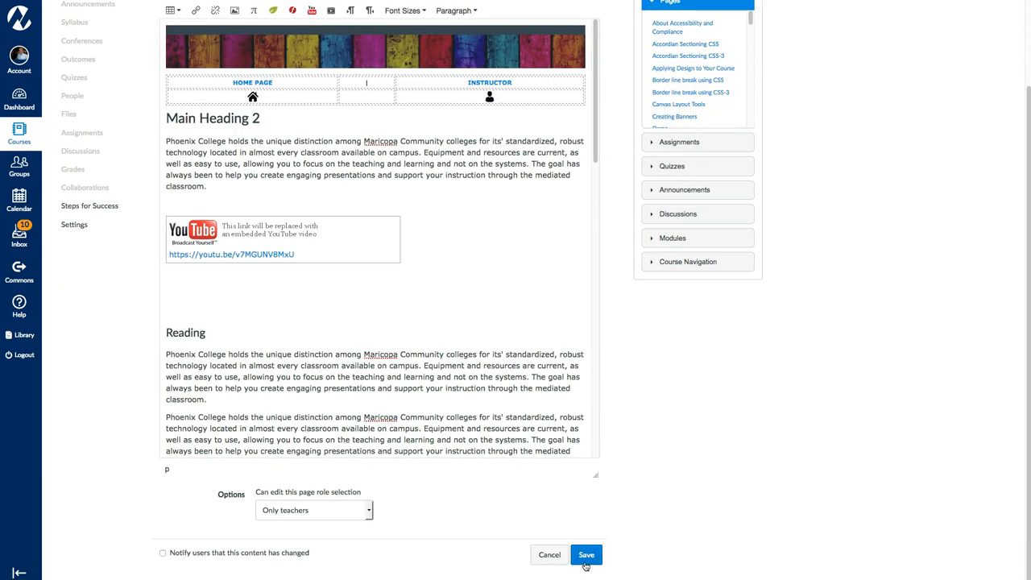
{"action": "left_click", "coordinate": [586, 554]}
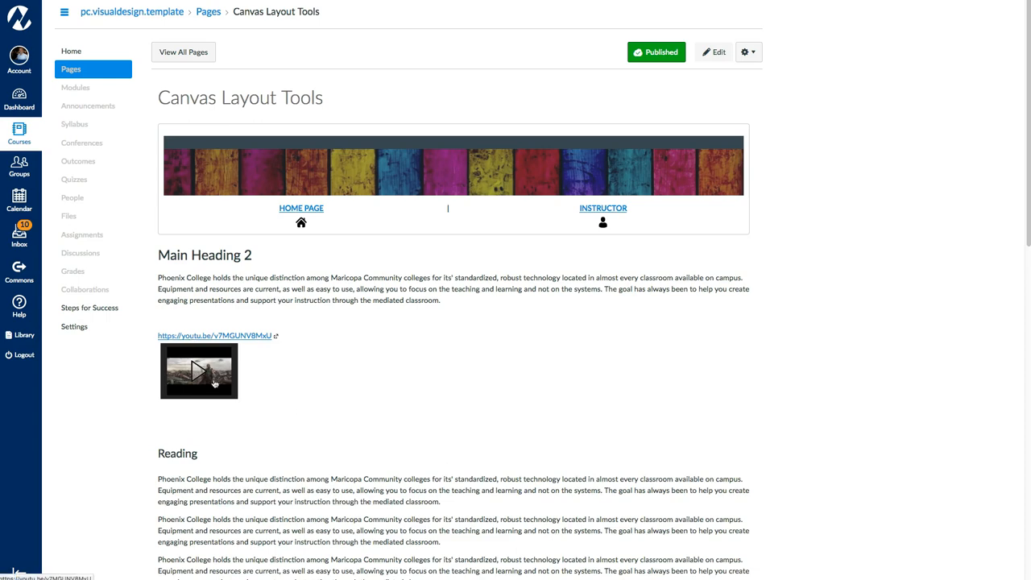
{"action": "left_click", "coordinate": [198, 371]}
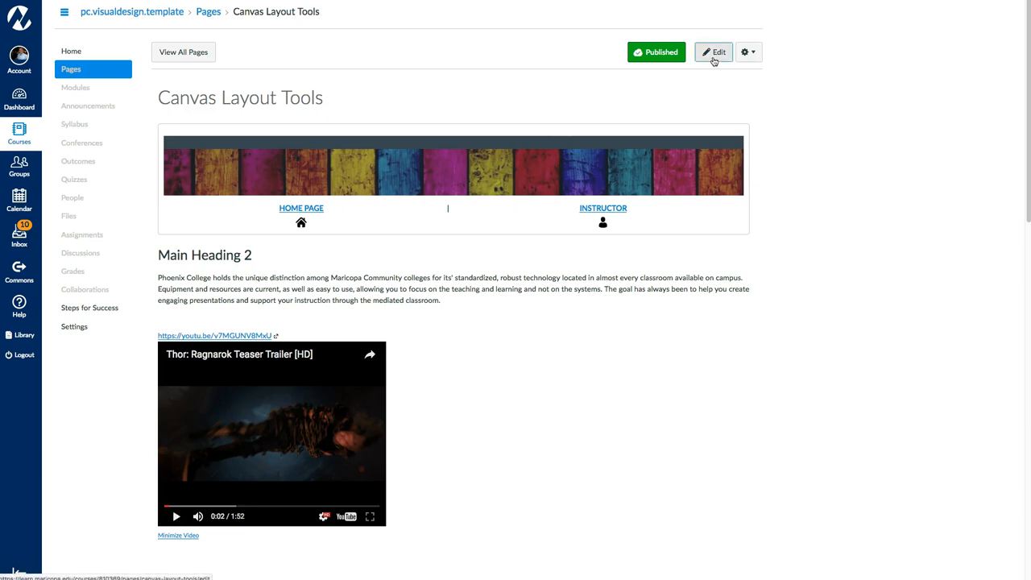
- Edit the page in the Rich Content Editor and place the cursor below Main Heading 2's paragraph
{"action": "left_click", "coordinate": [712, 52]}
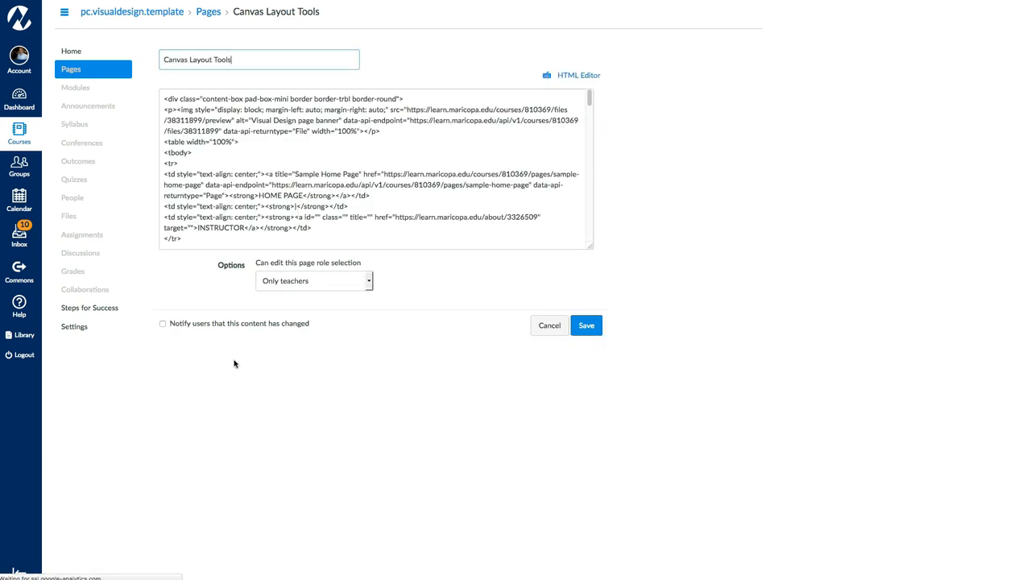
{"action": "left_click", "coordinate": [578, 75]}
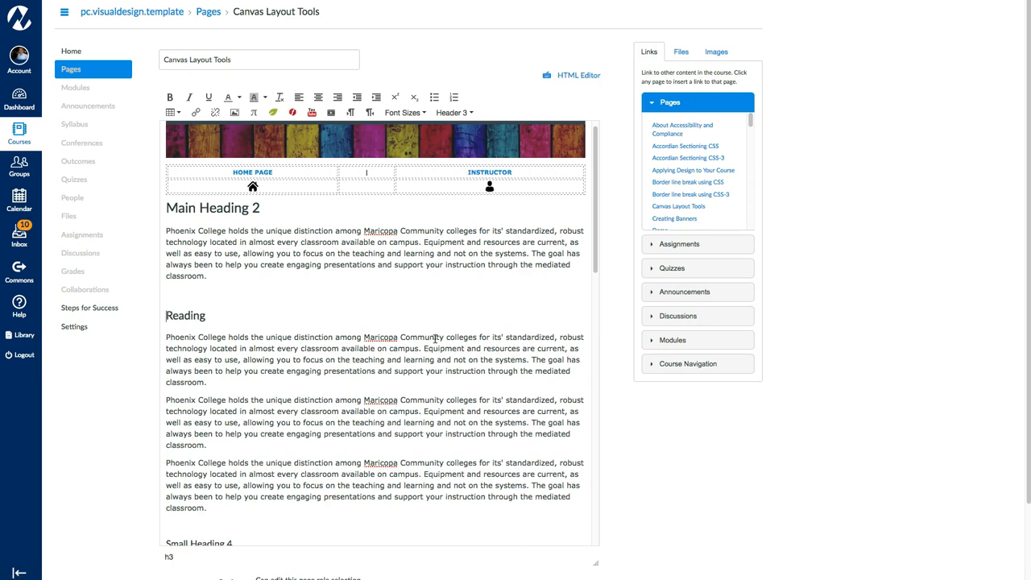
{"action": "mouse_move", "coordinate": [435, 337]}
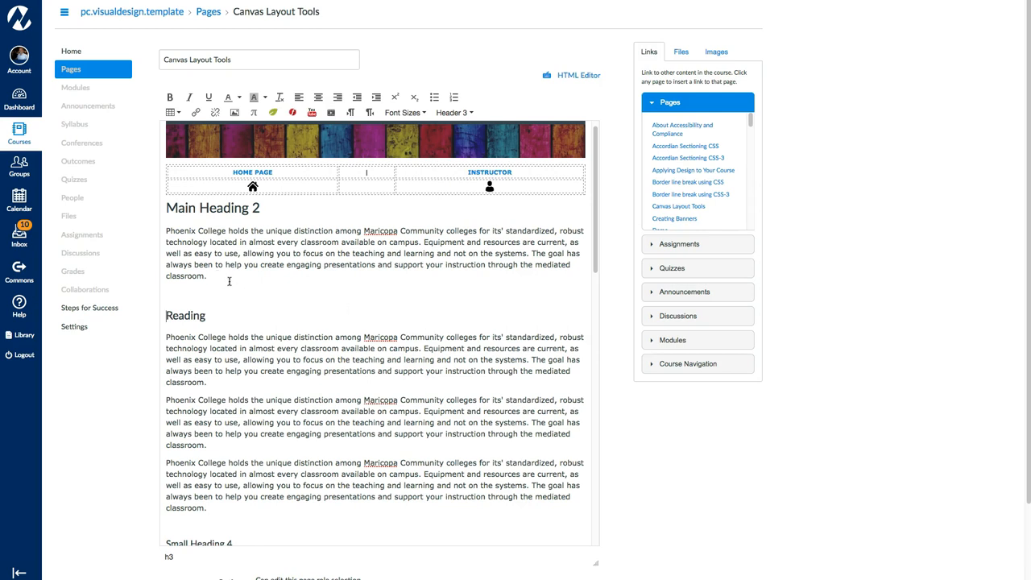
{"action": "left_click", "coordinate": [208, 275]}
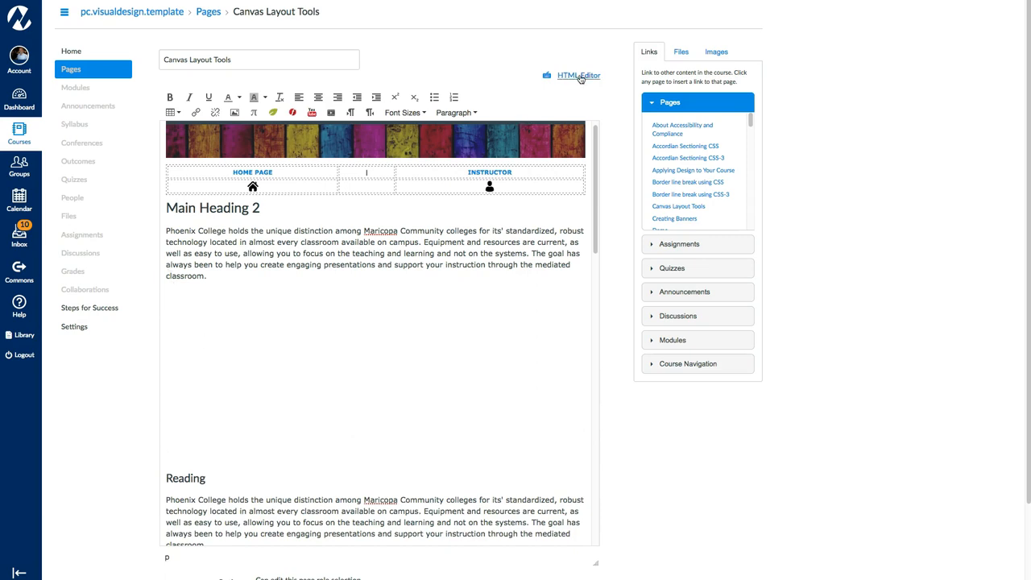
- Switch to the HTML Editor and scroll to the empty h3 and blank paragraphs after Main Heading 2
{"action": "left_click", "coordinate": [578, 75]}
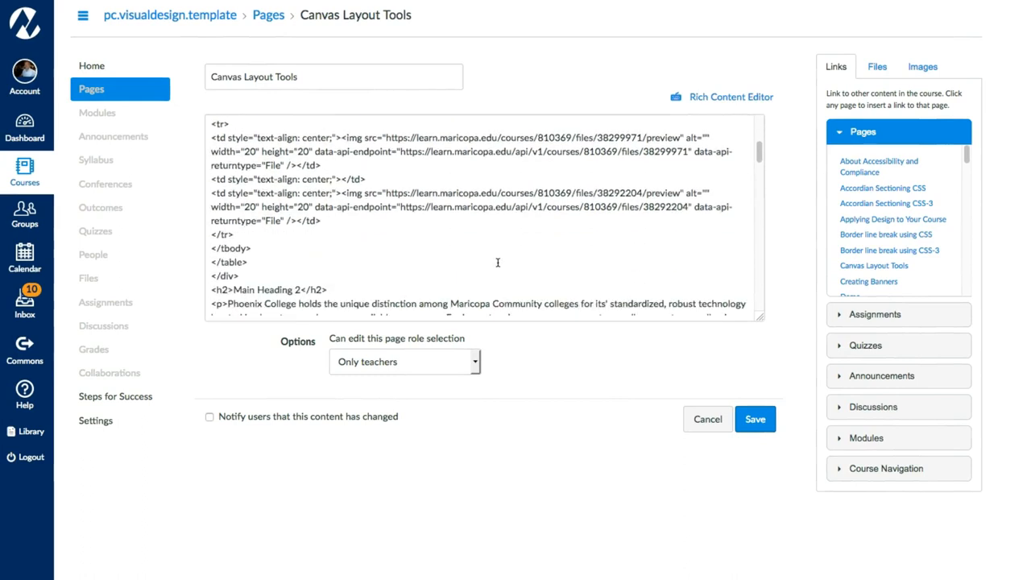
{"action": "scroll", "scroll_direction": "down", "scroll_amount": 3}
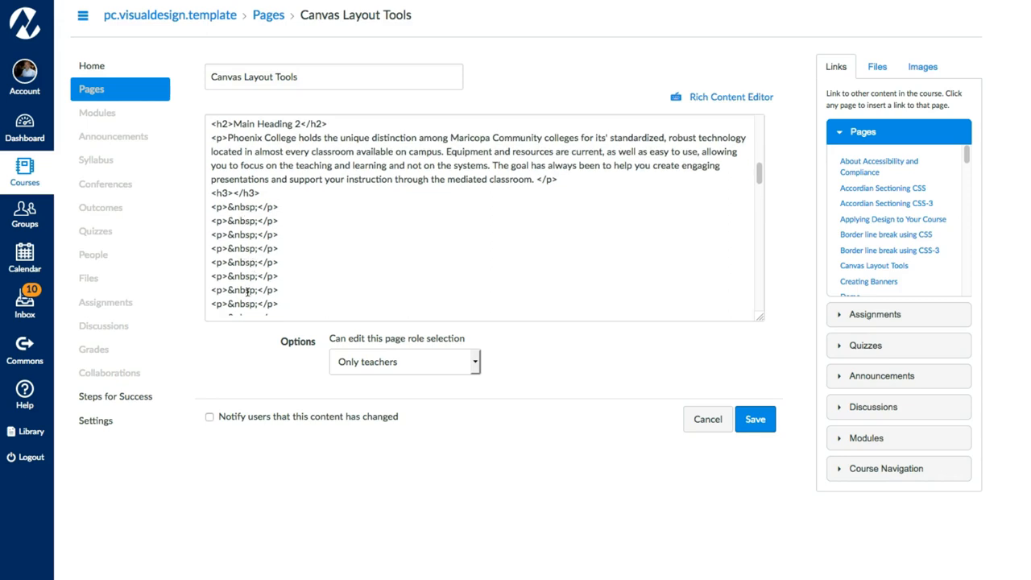
{"action": "mouse_move", "coordinate": [285, 264]}
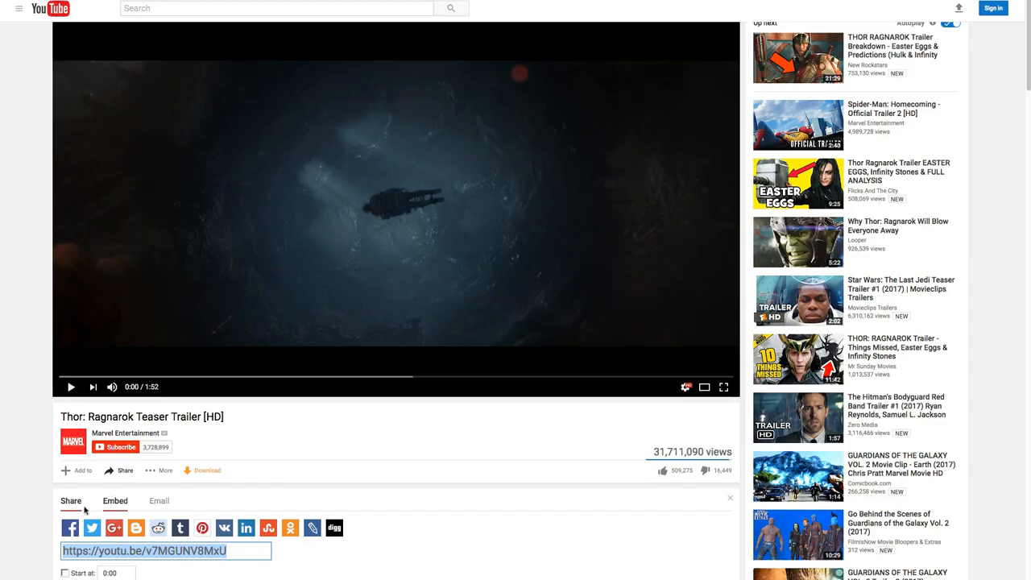
- Get the Thor trailer's YouTube embed code with 'Show video title and player actions' checked
{"action": "left_click", "coordinate": [115, 500]}
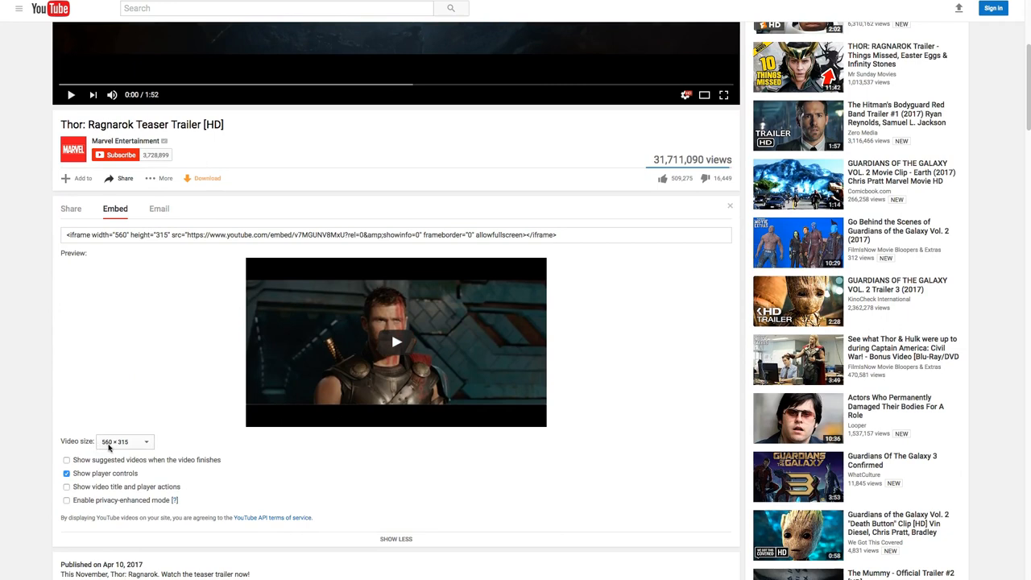
{"action": "mouse_move", "coordinate": [122, 444]}
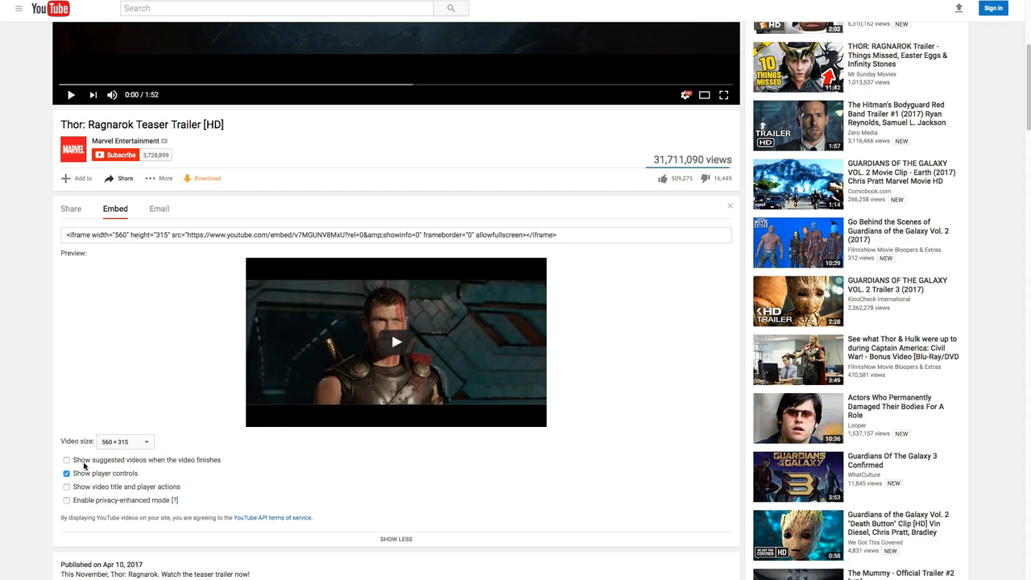
{"action": "mouse_move", "coordinate": [100, 464]}
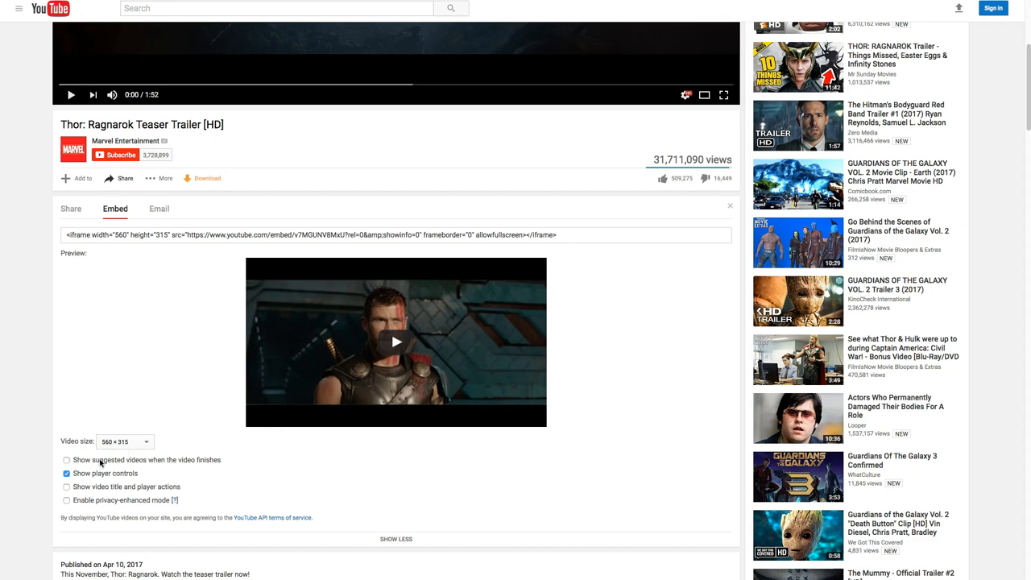
{"action": "mouse_move", "coordinate": [180, 465]}
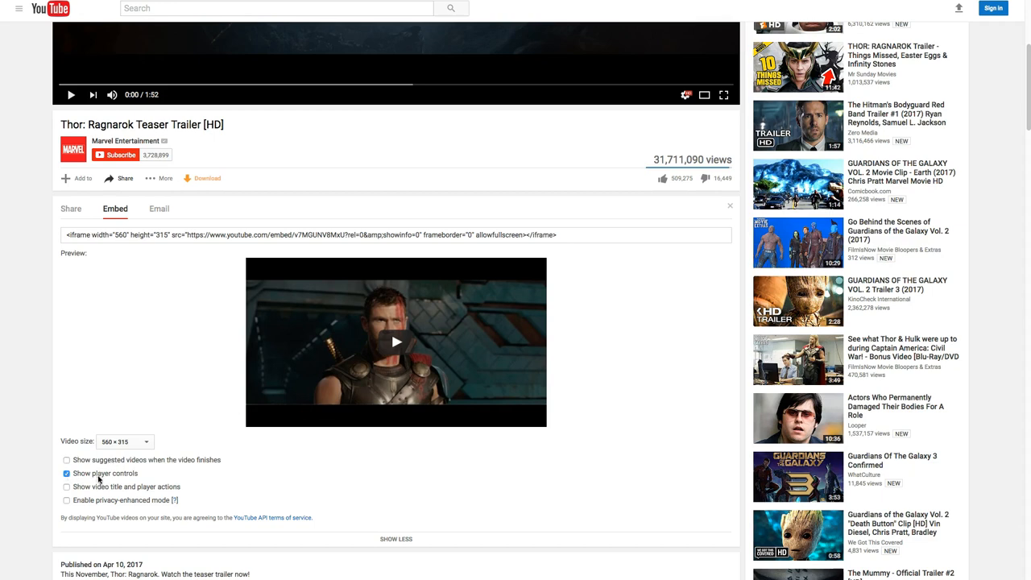
{"action": "left_click", "coordinate": [67, 486]}
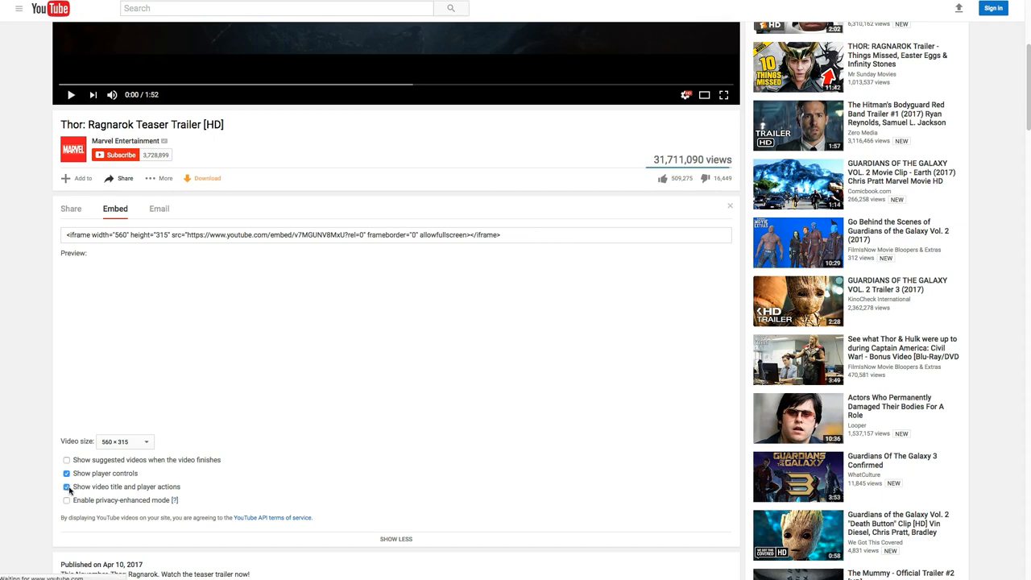
{"action": "left_click", "coordinate": [67, 487]}
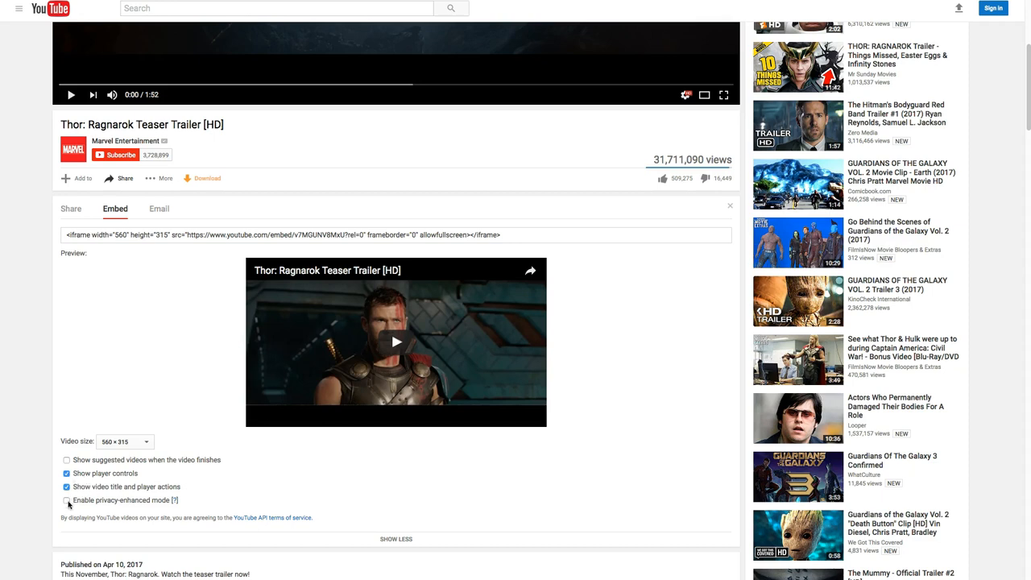
{"action": "left_click", "coordinate": [66, 500]}
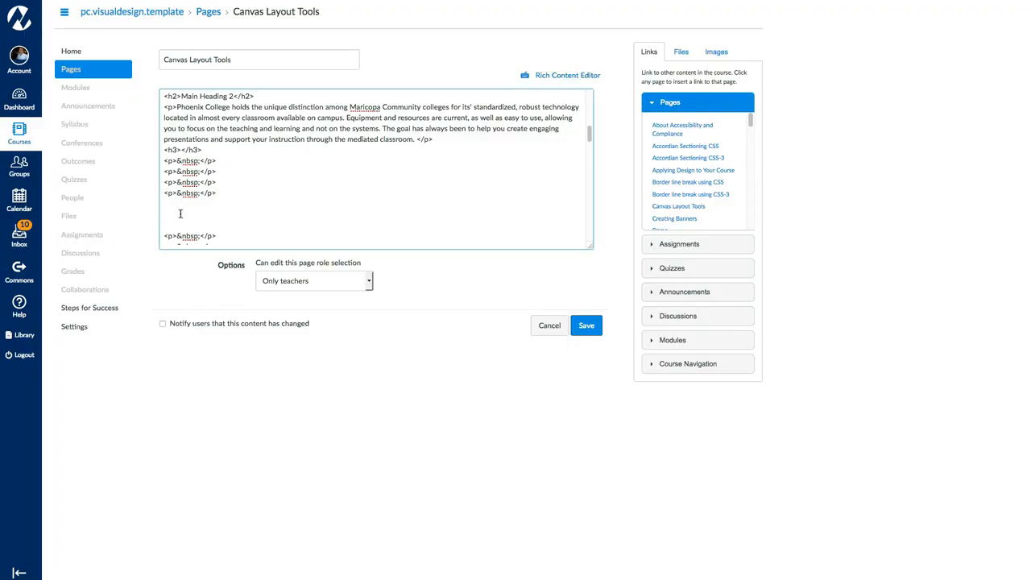
- Paste the YouTube iframe code below the h3 paragraphs and view it in the Rich Content Editor
{"action": "right_click", "coordinate": [180, 213]}
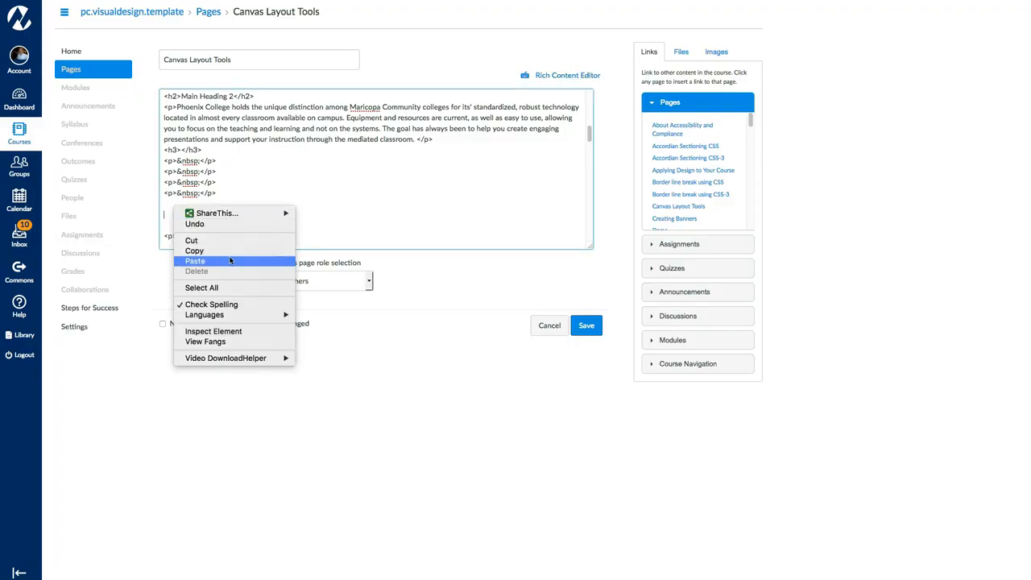
{"action": "left_click", "coordinate": [195, 261]}
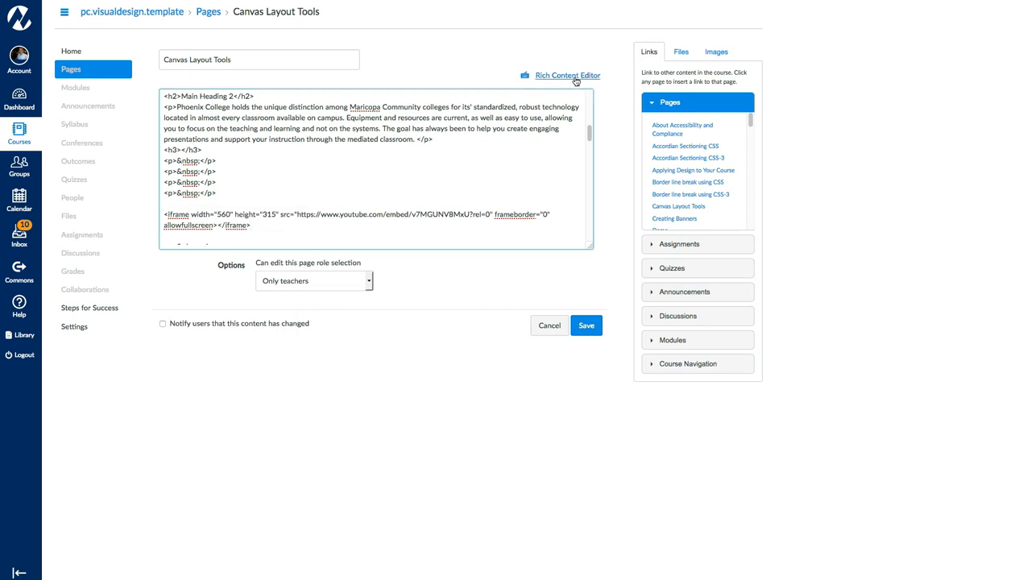
{"action": "left_click", "coordinate": [566, 75]}
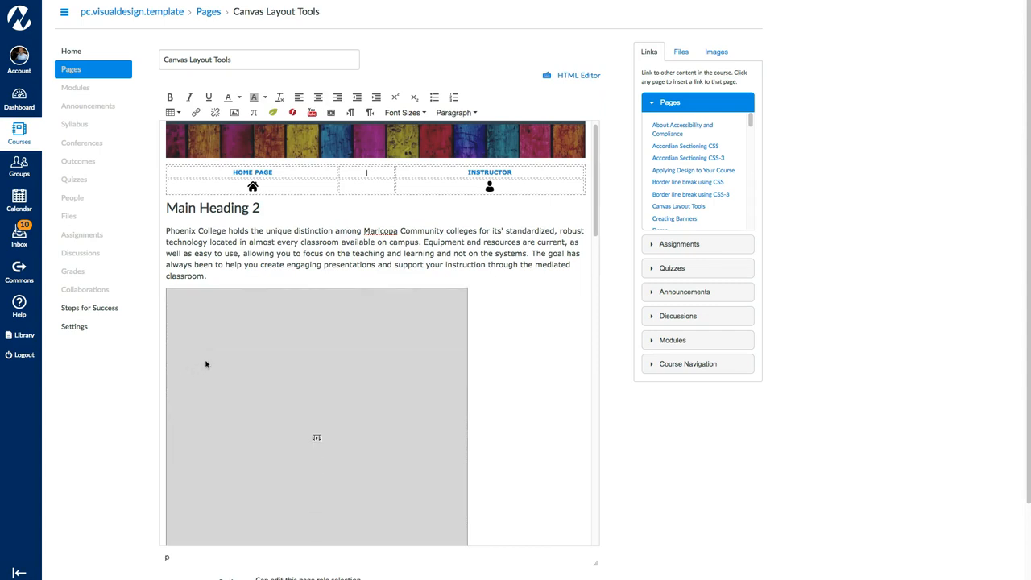
{"action": "scroll", "scroll_direction": "down", "scroll_amount": 3}
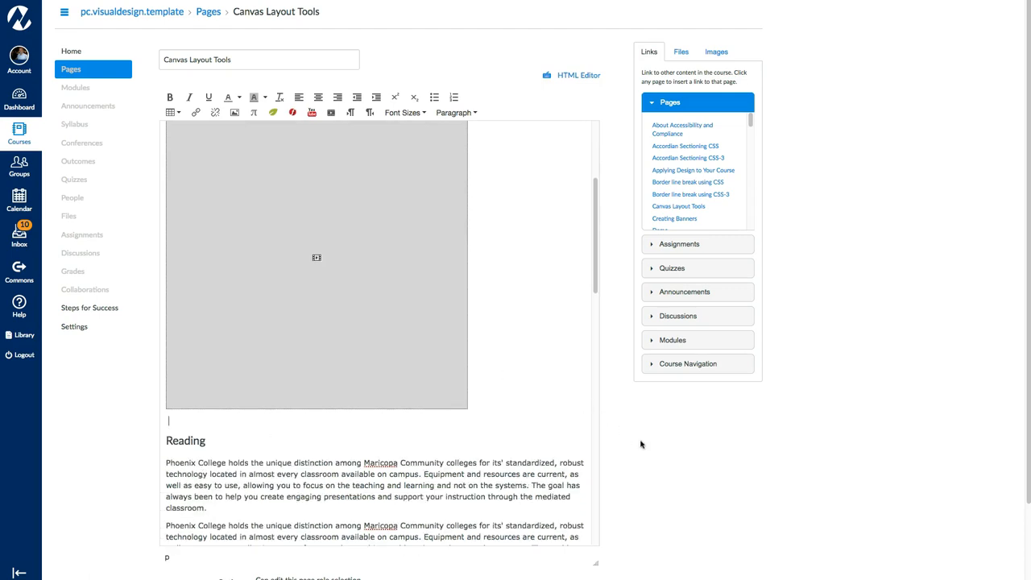
{"action": "scroll", "scroll_direction": "down", "scroll_amount": 3}
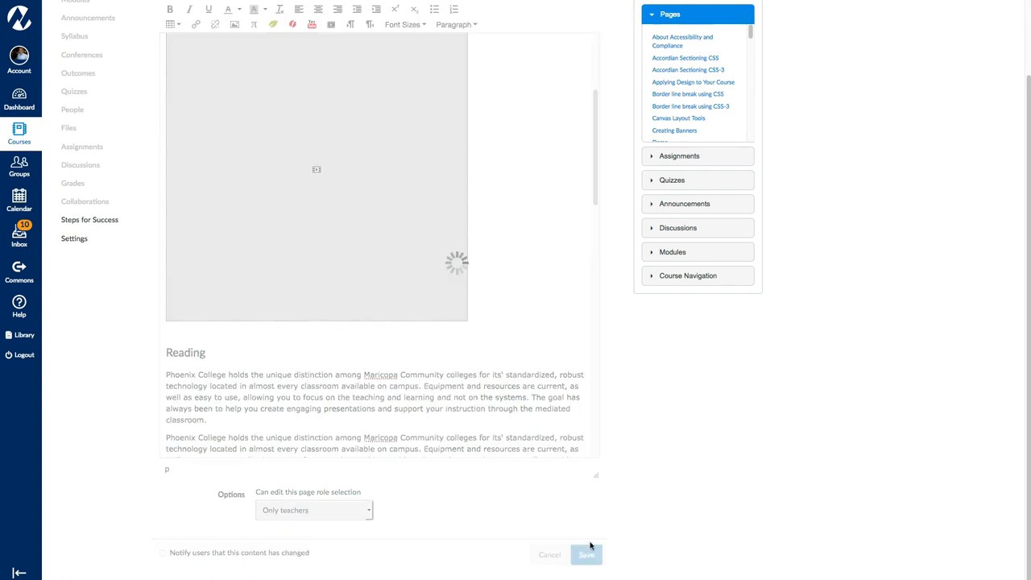
- Type the caption 'Thor (Runtime 3 minutes)' on a new line above the embedded trailer
{"action": "left_click", "coordinate": [586, 554]}
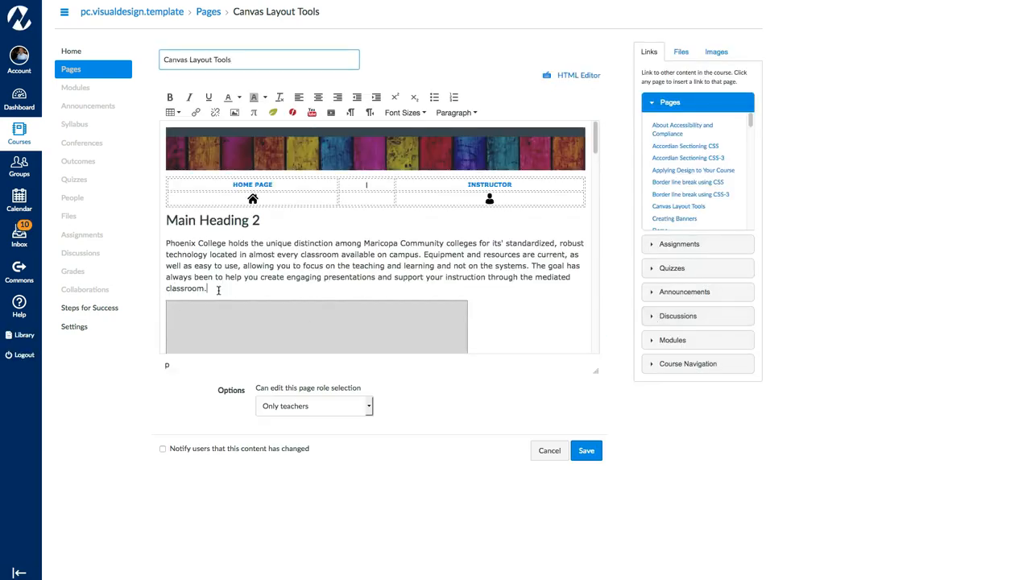
{"action": "type", "text": "Thor ("}
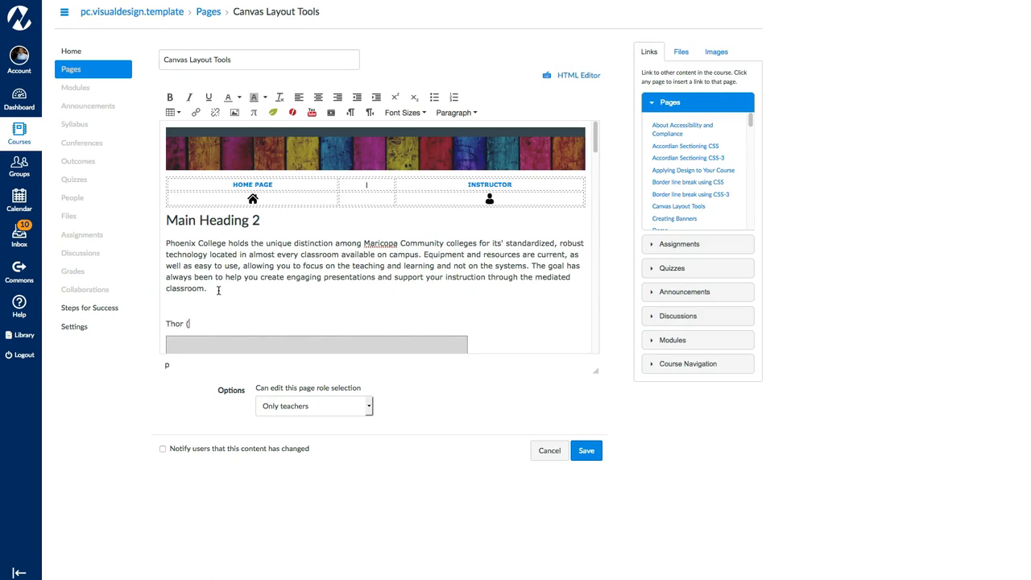
{"action": "type", "text": "Runtime"}
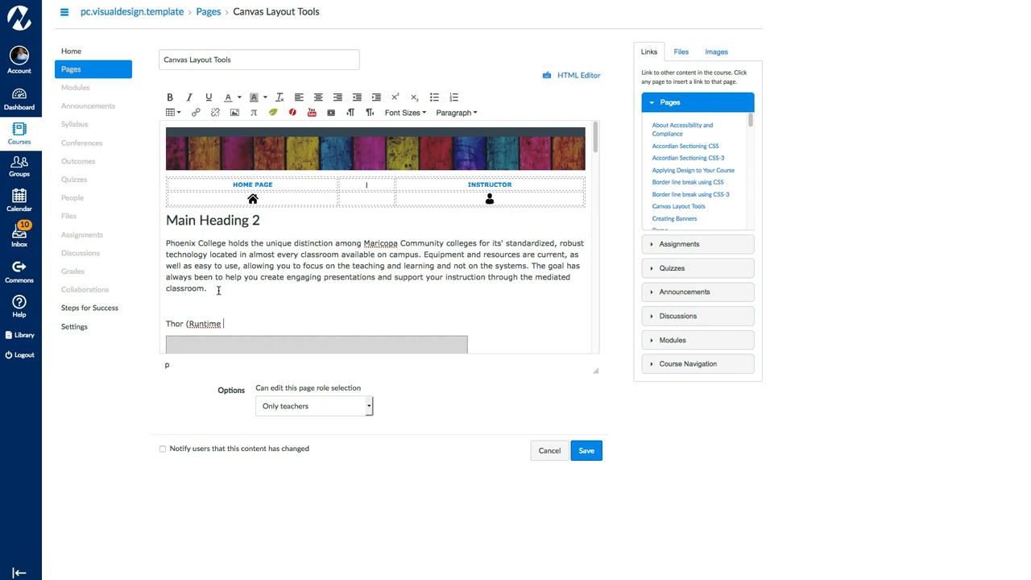
{"action": "type", "text": "3 minutes"}
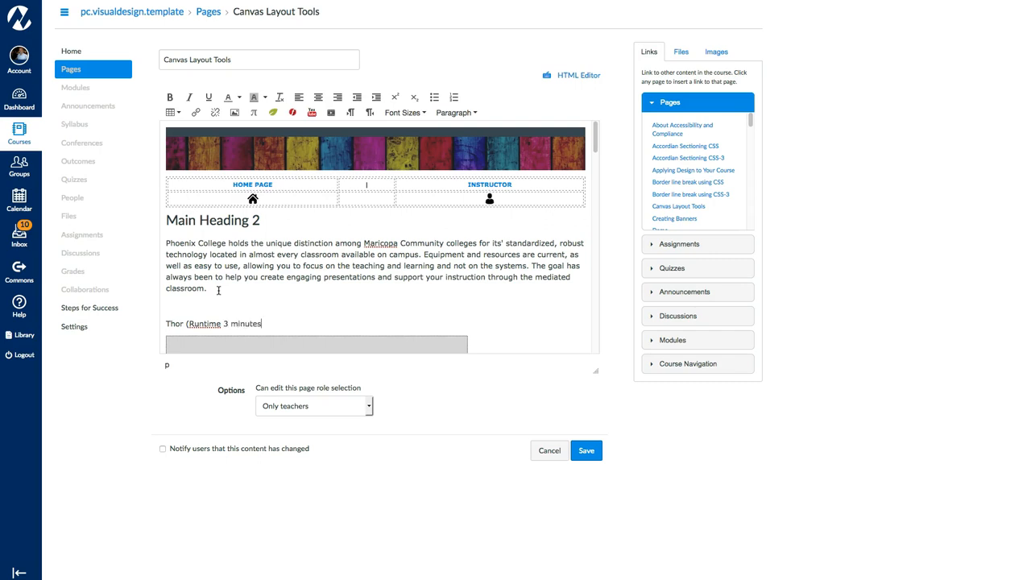
{"action": "type", "text": ")"}
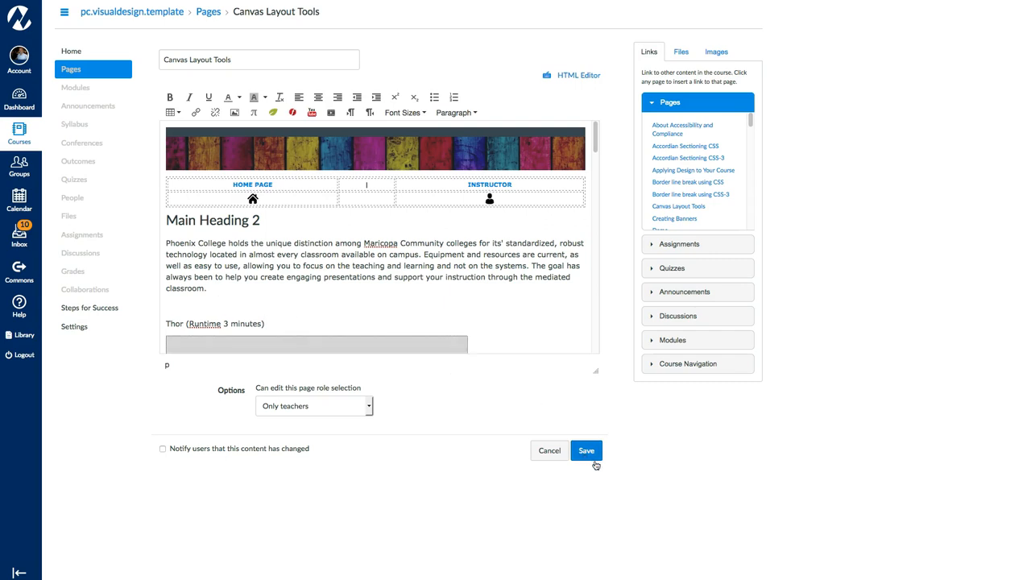
- Save the page and scroll to the captioned Thor trailer on the published page
{"action": "left_click", "coordinate": [585, 450]}
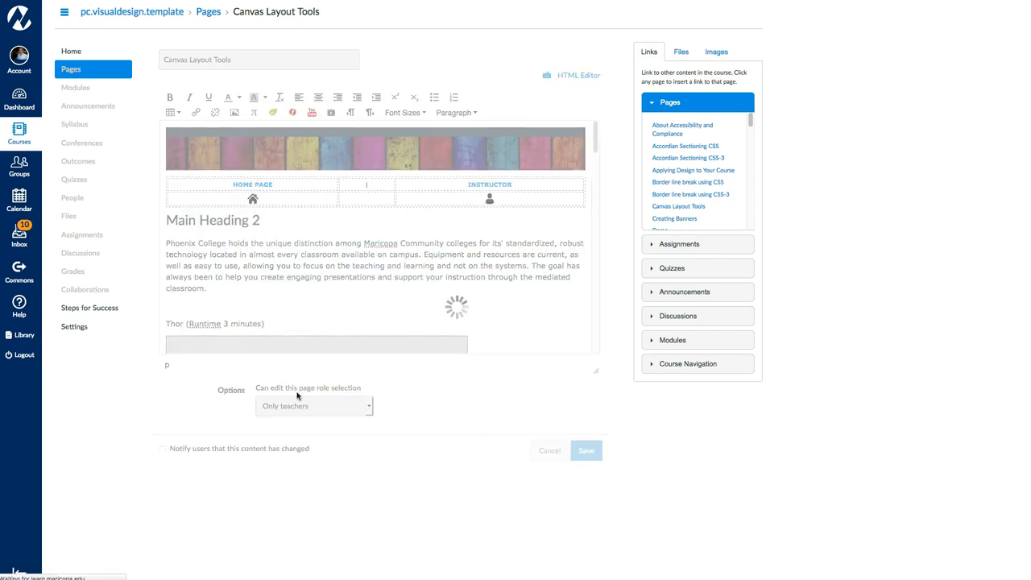
{"action": "left_click", "coordinate": [585, 450]}
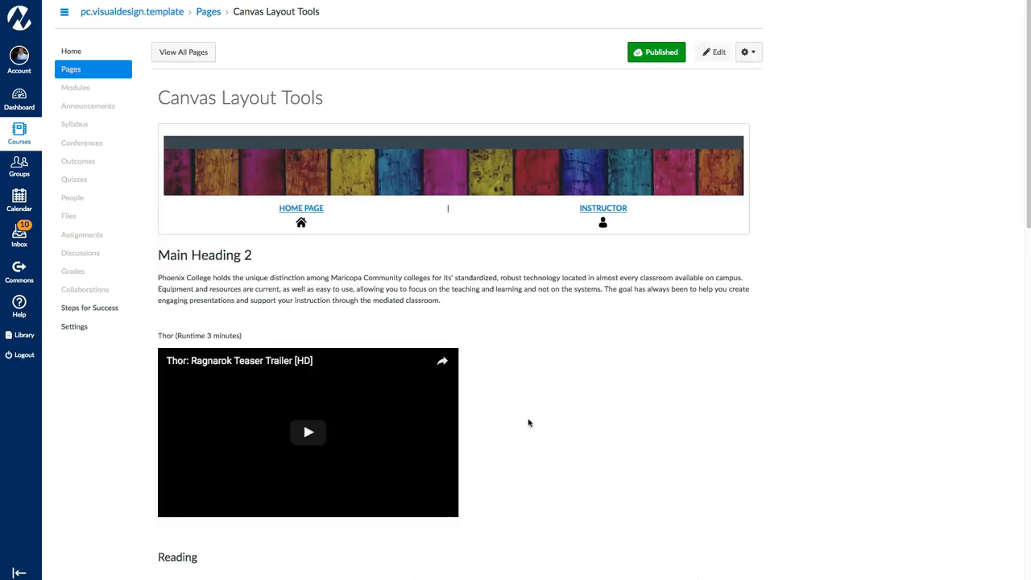
{"action": "scroll", "scroll_direction": "down", "scroll_amount": 3}
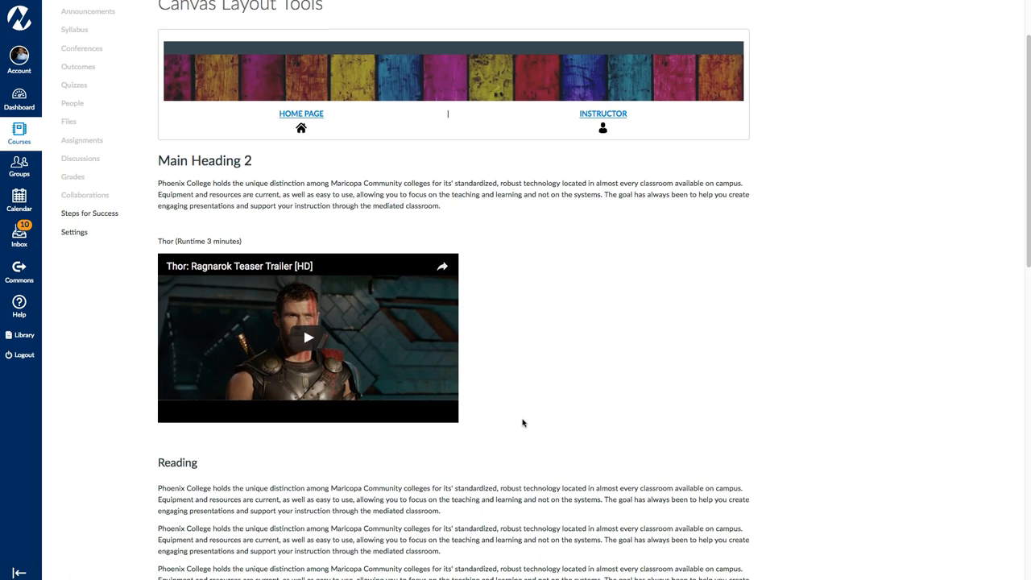